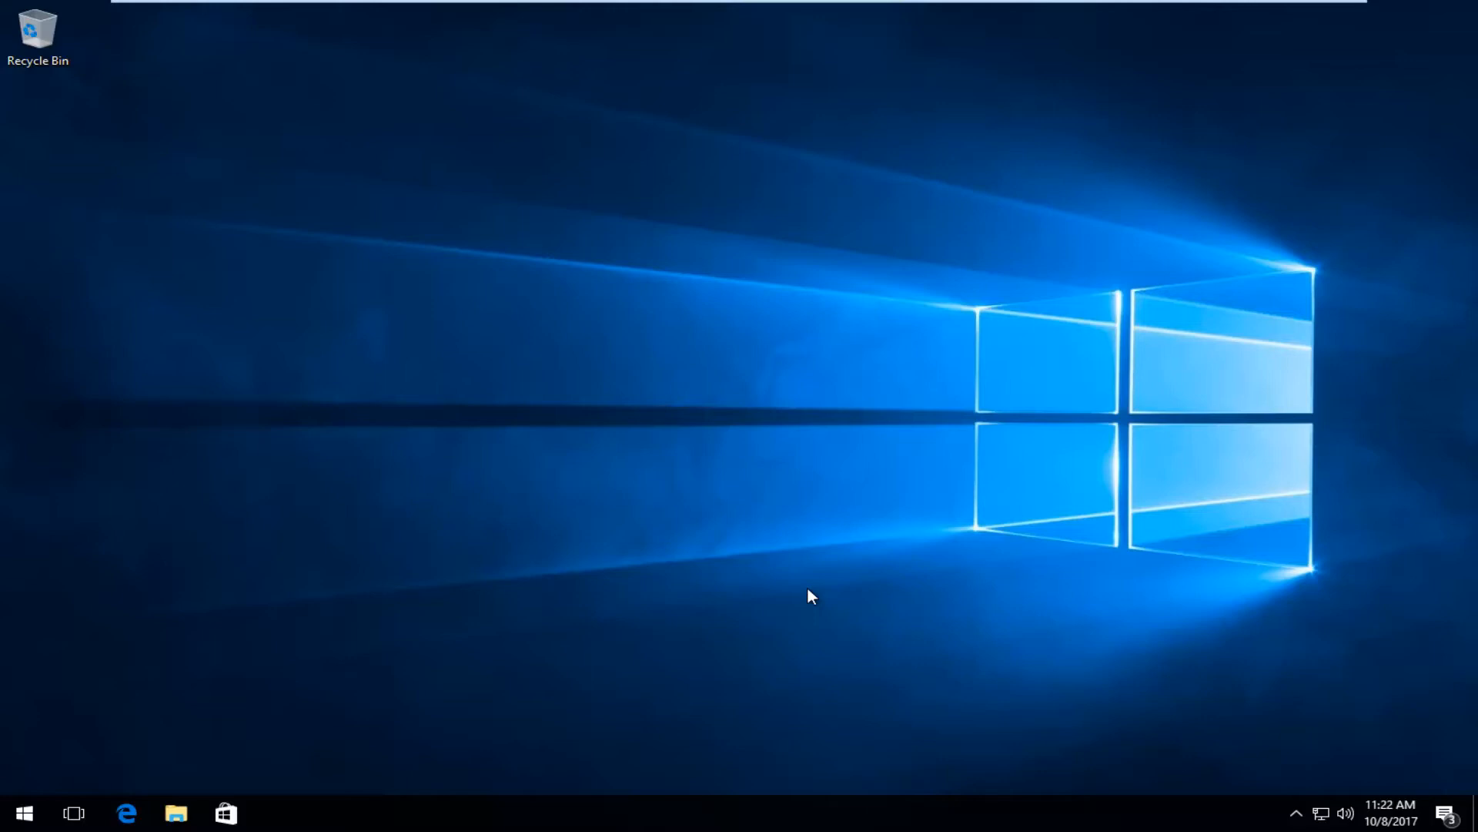
- Open the Windows Start menu from the taskbar
click(24, 812)
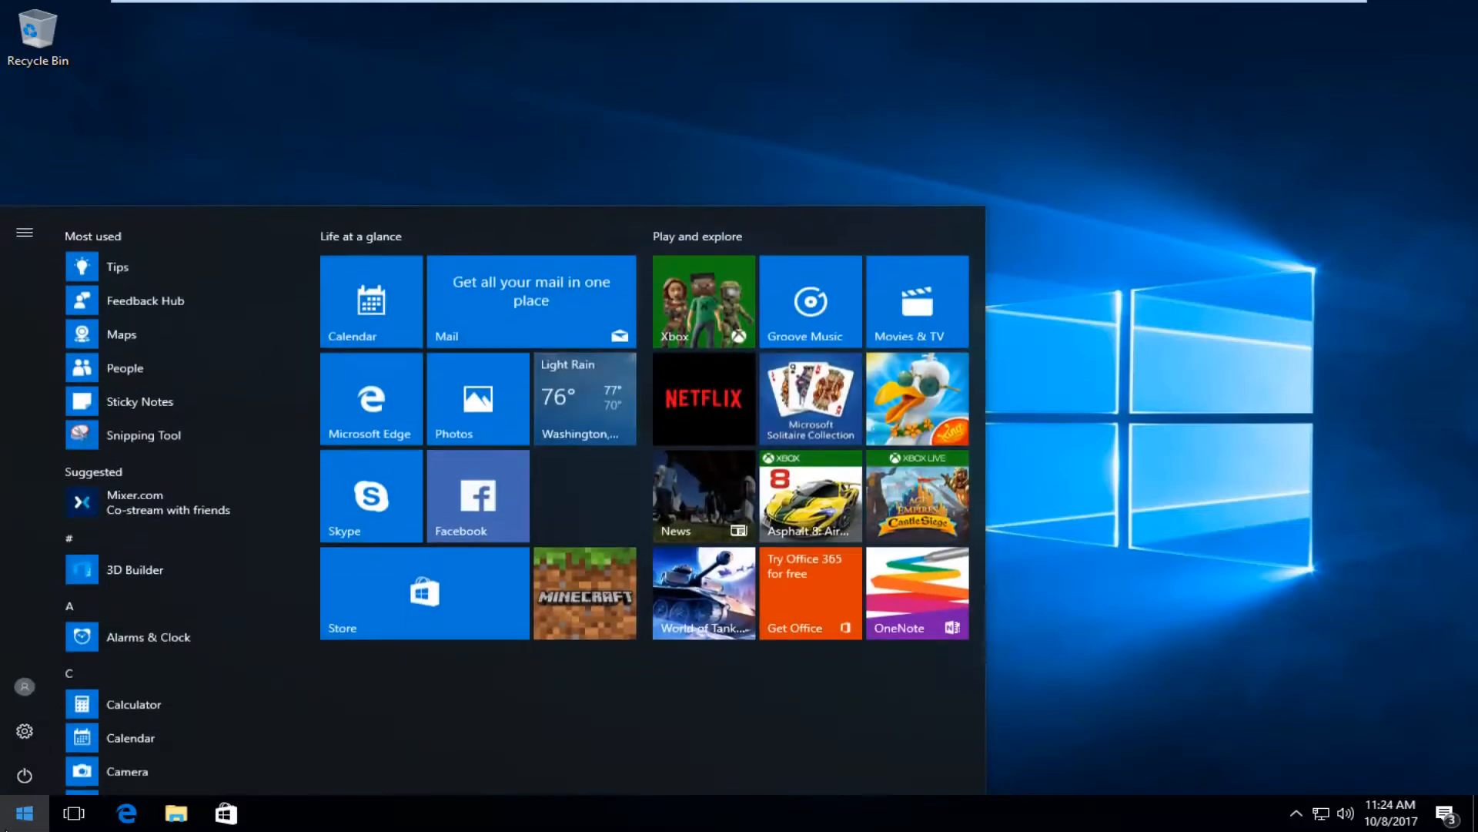
- Search 'control' and launch Control Panel from the results
text(co)
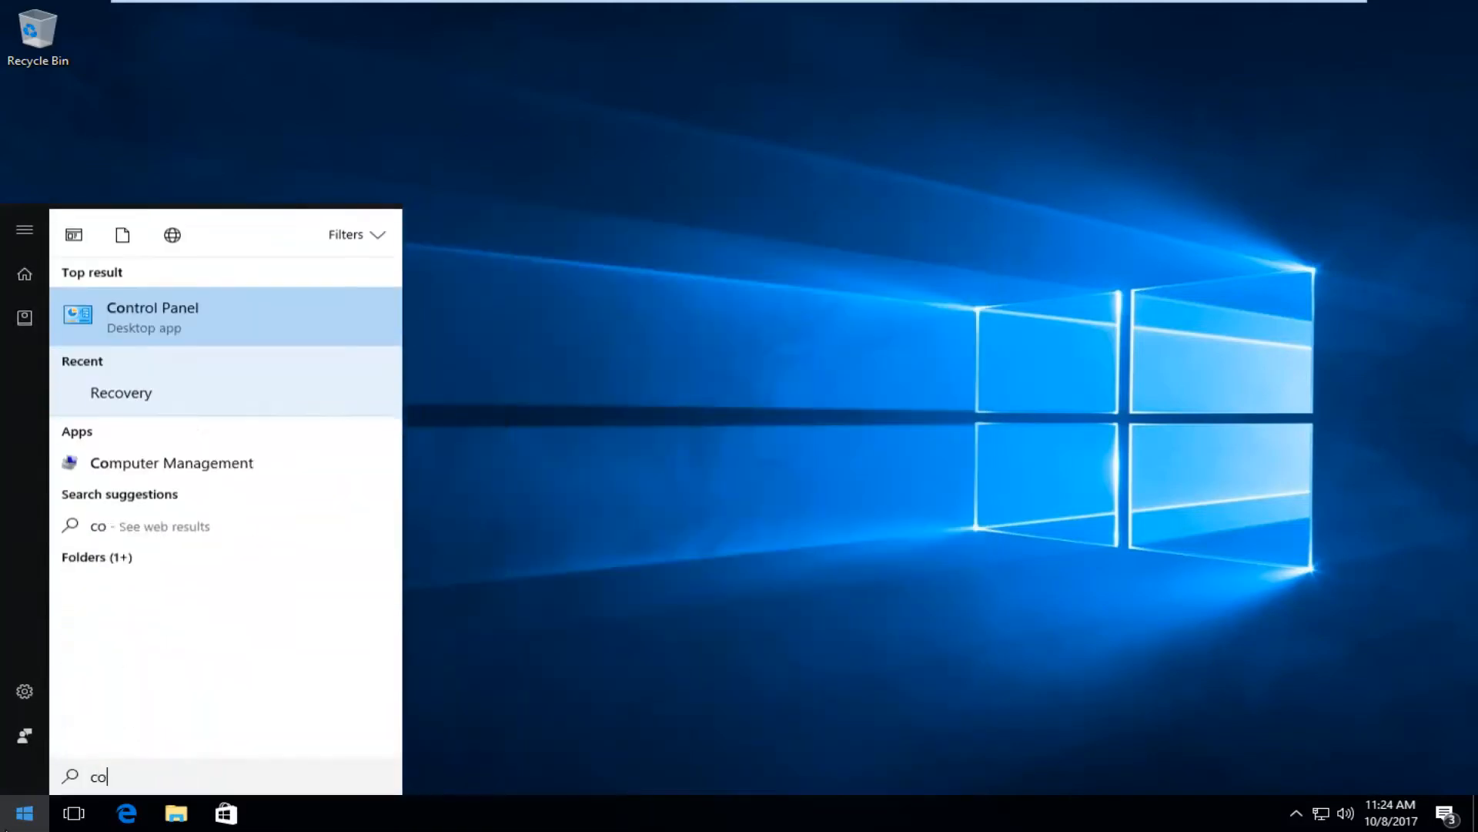
text(ntrol)
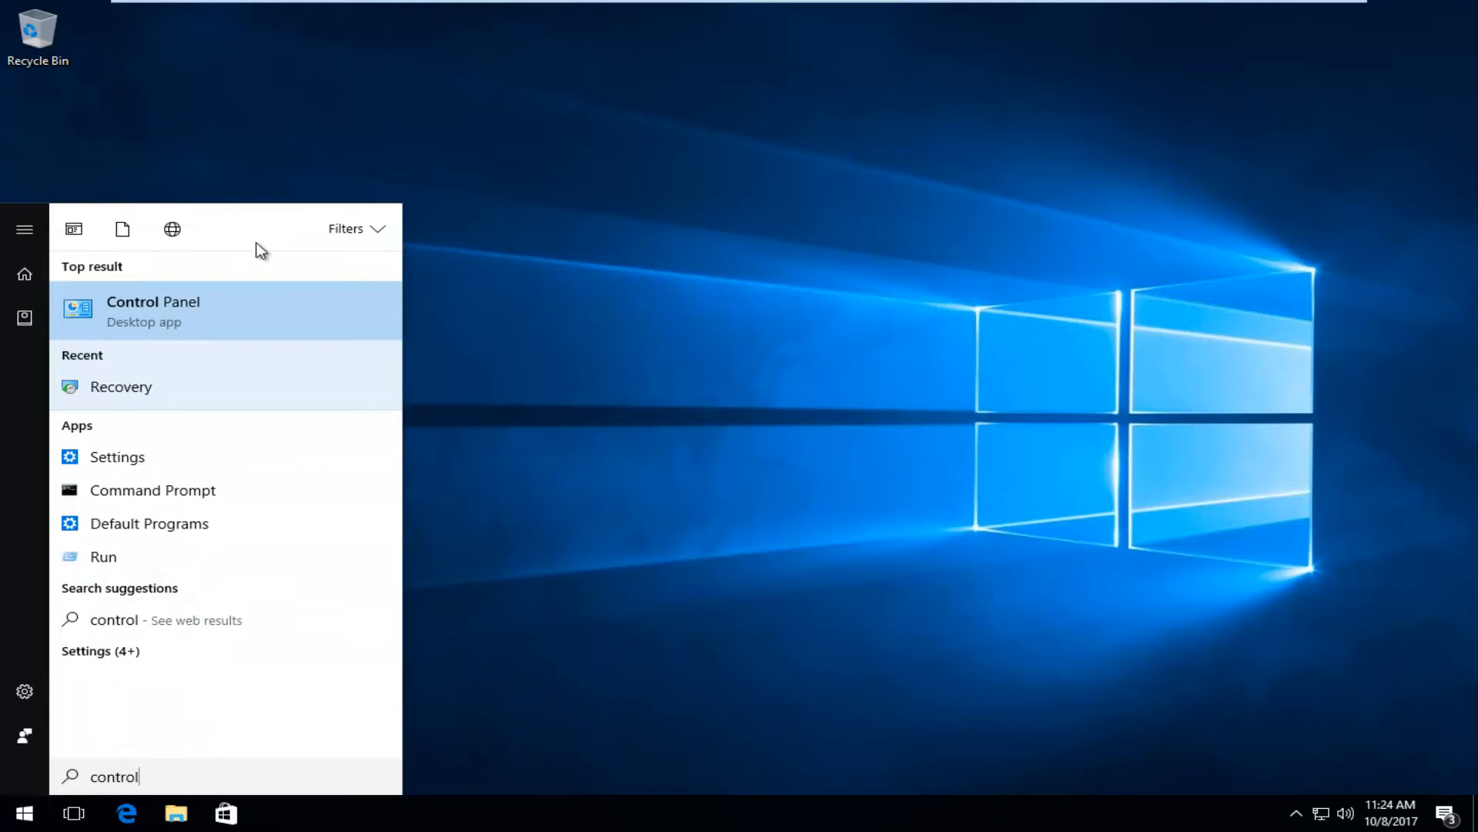
mouse_move(206, 323)
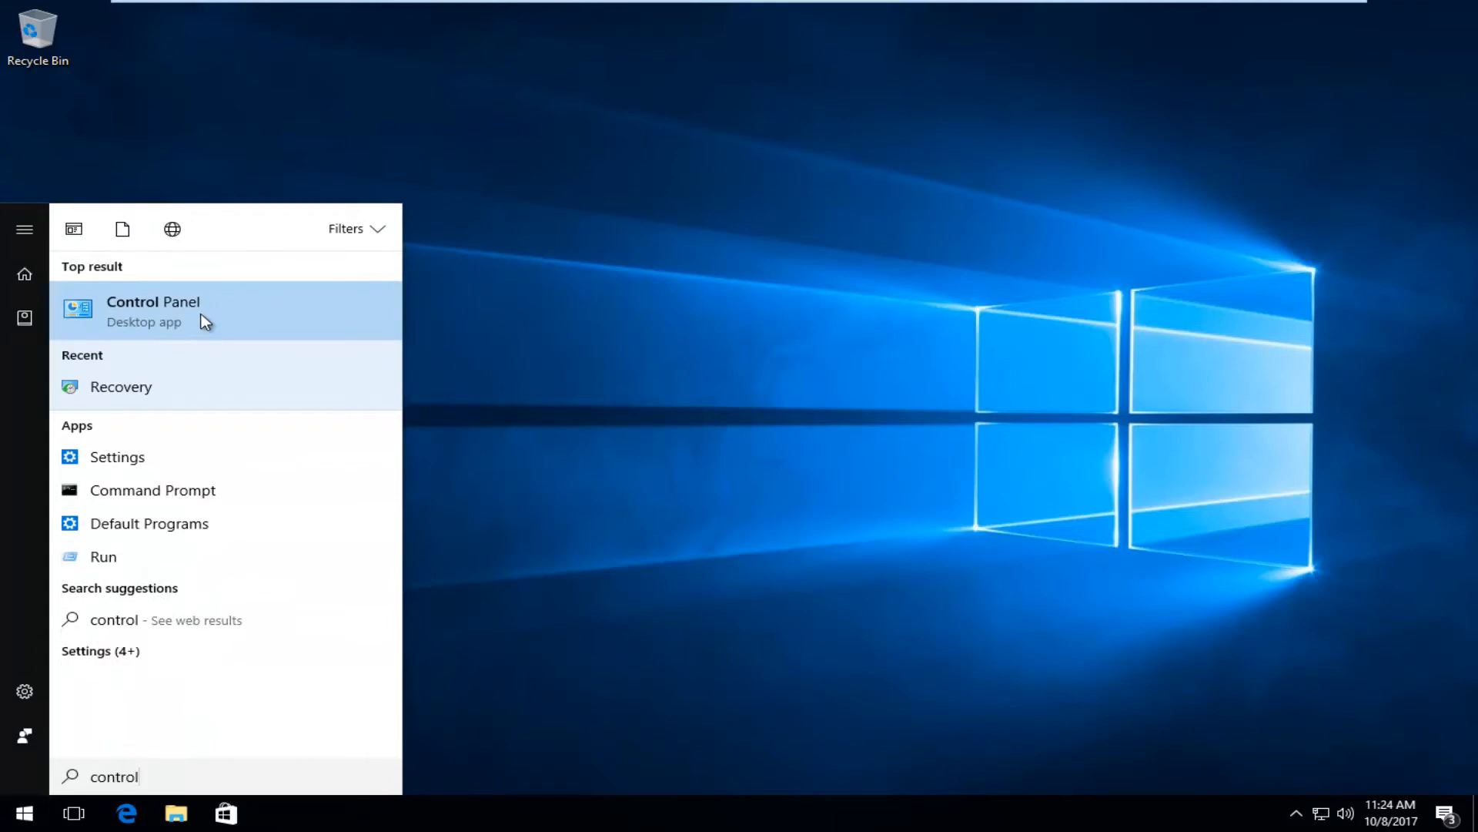
click(152, 310)
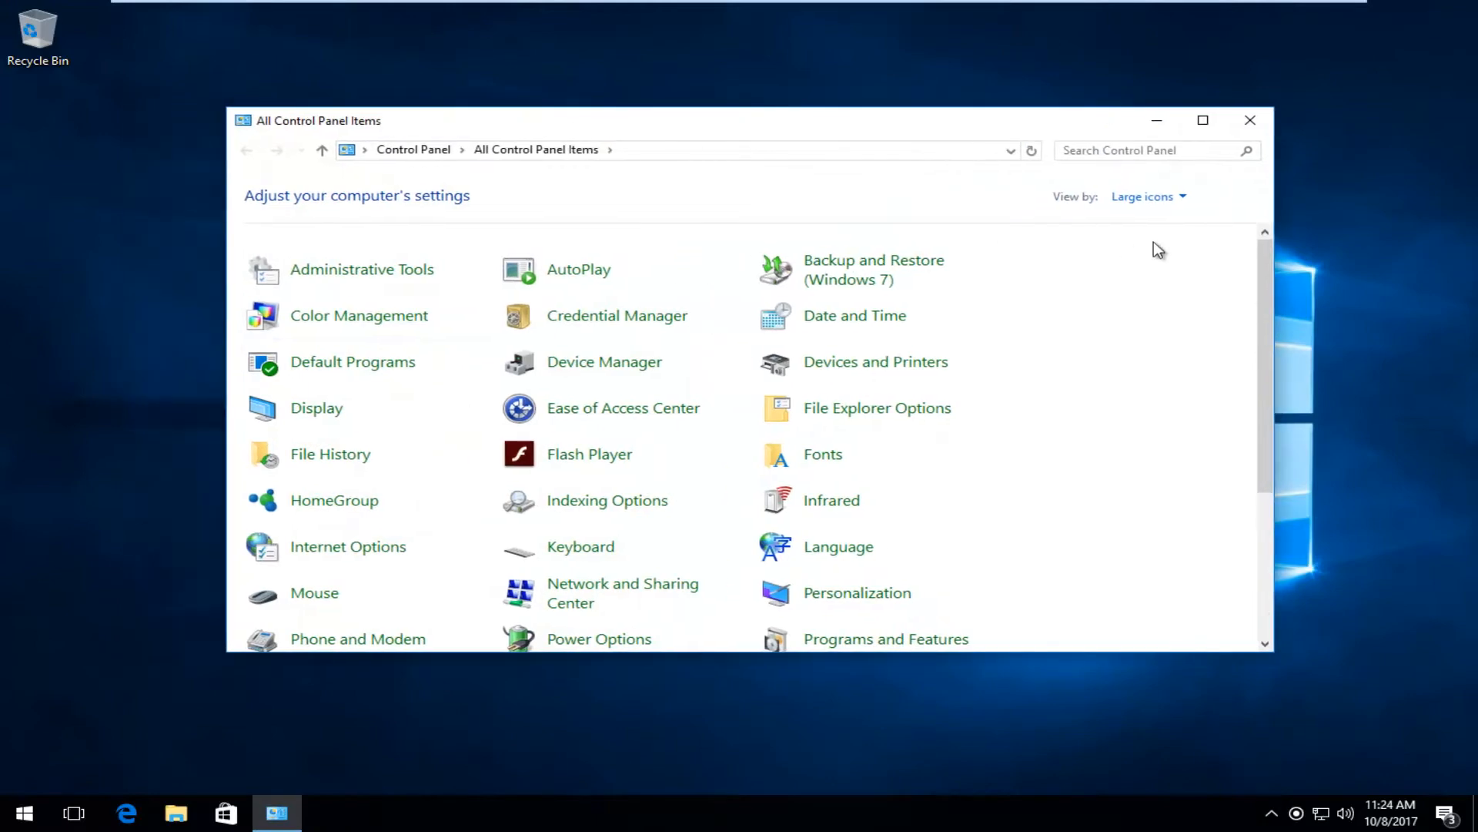
mouse_move(1145, 196)
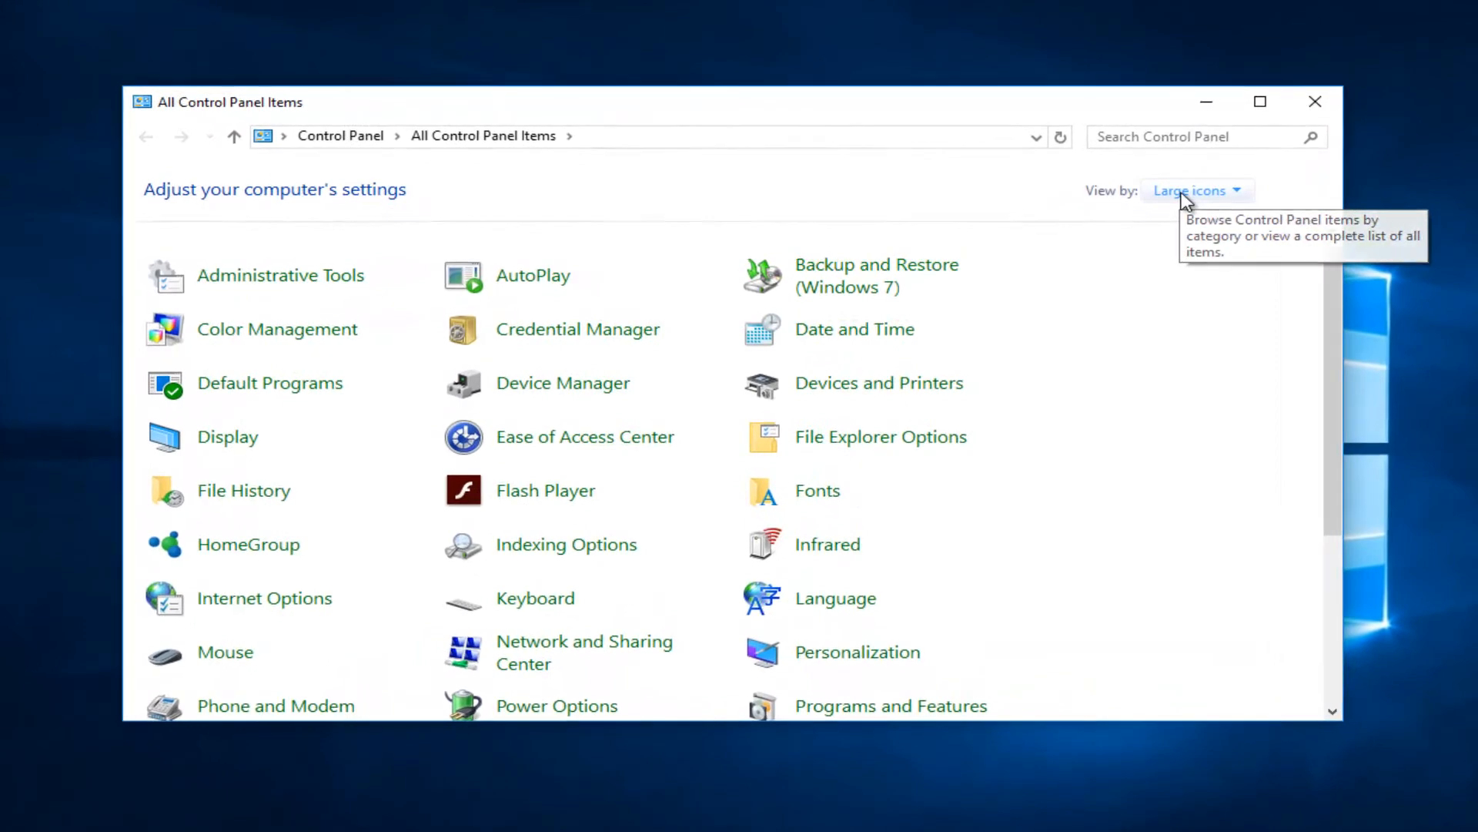
mouse_move(1162, 280)
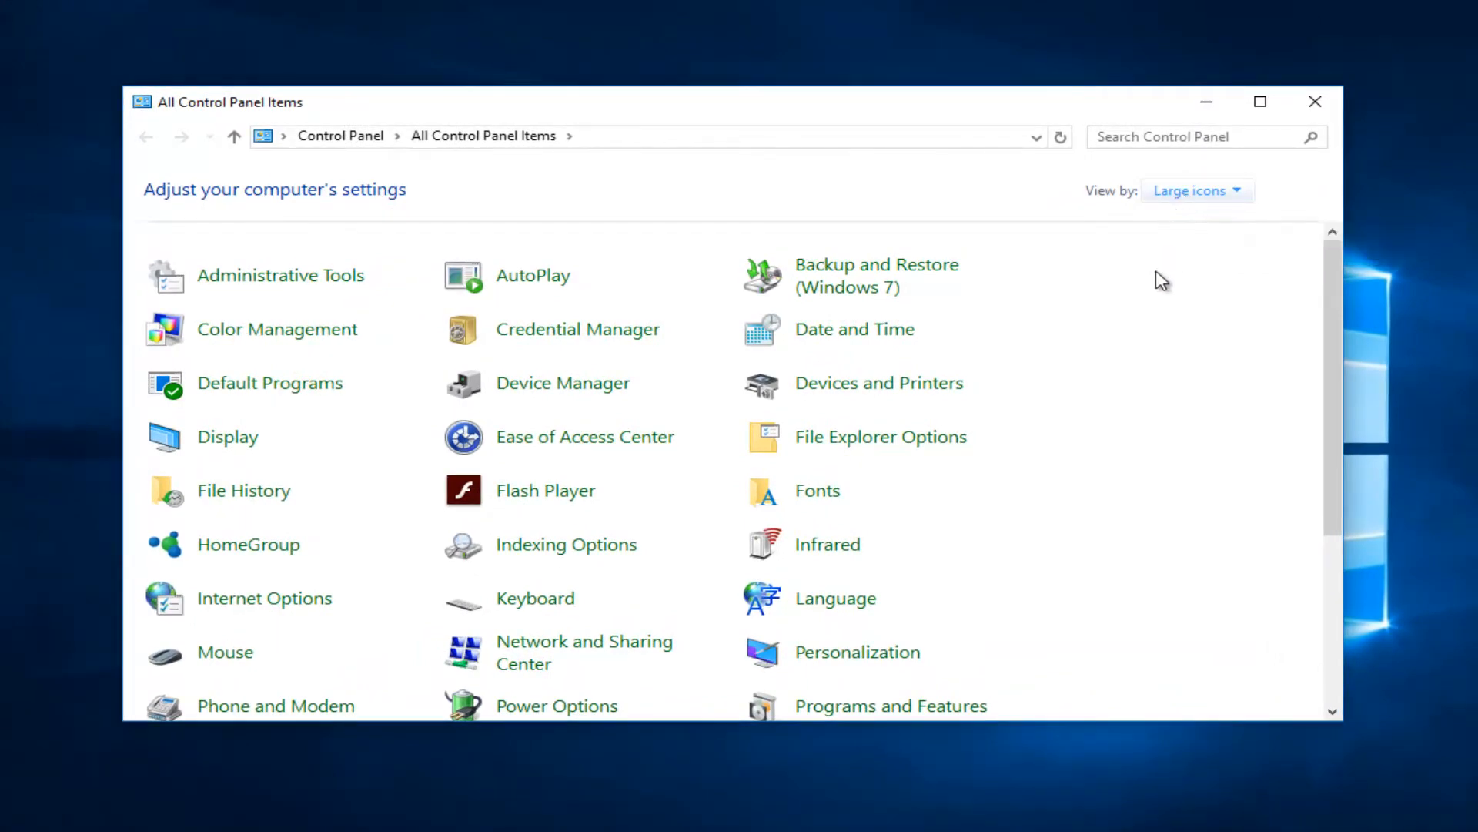
- Scroll All Control Panel Items and open User Accounts
scroll(down, 3)
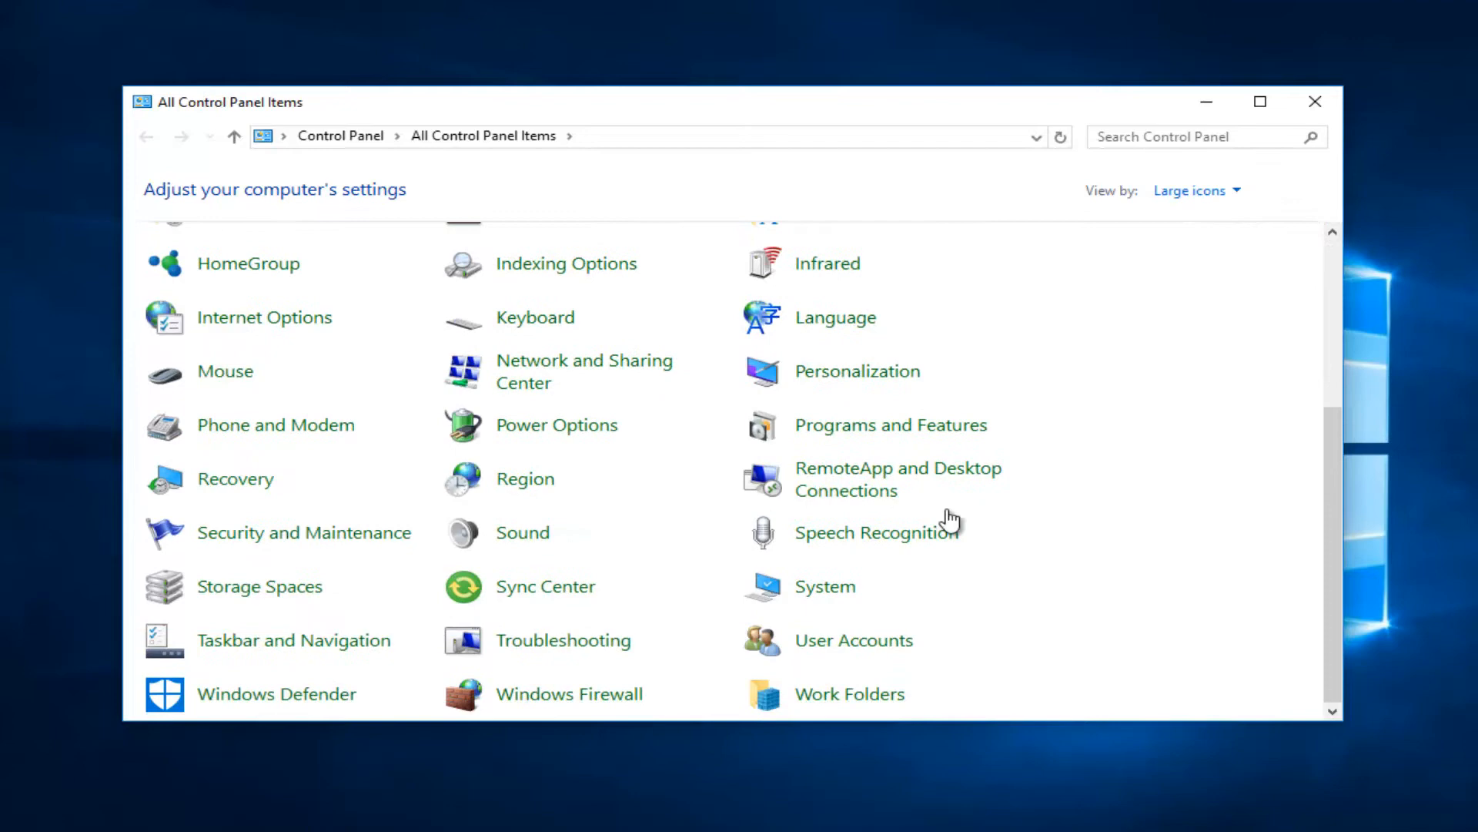
mouse_move(833, 649)
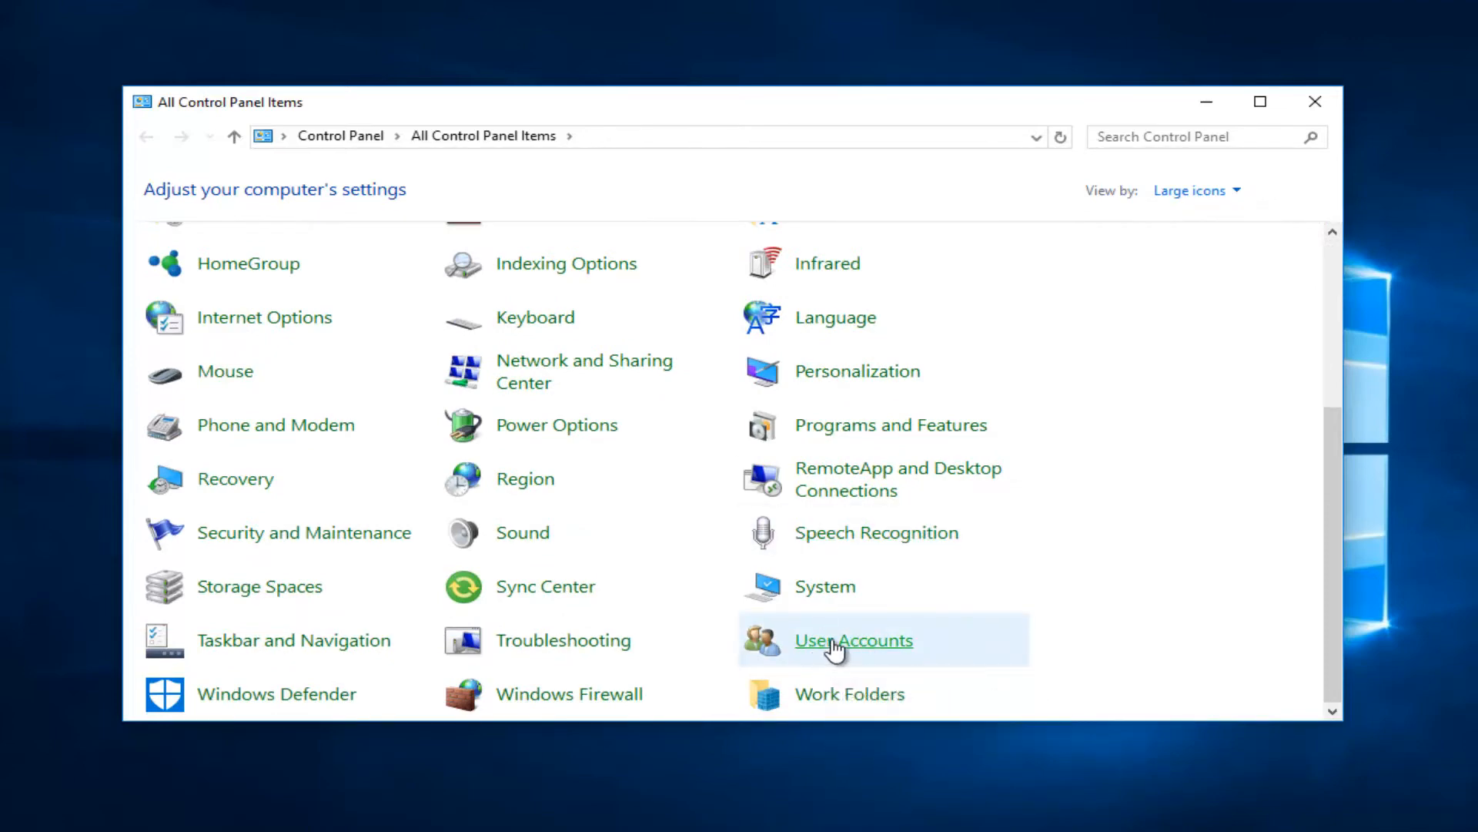
click(853, 639)
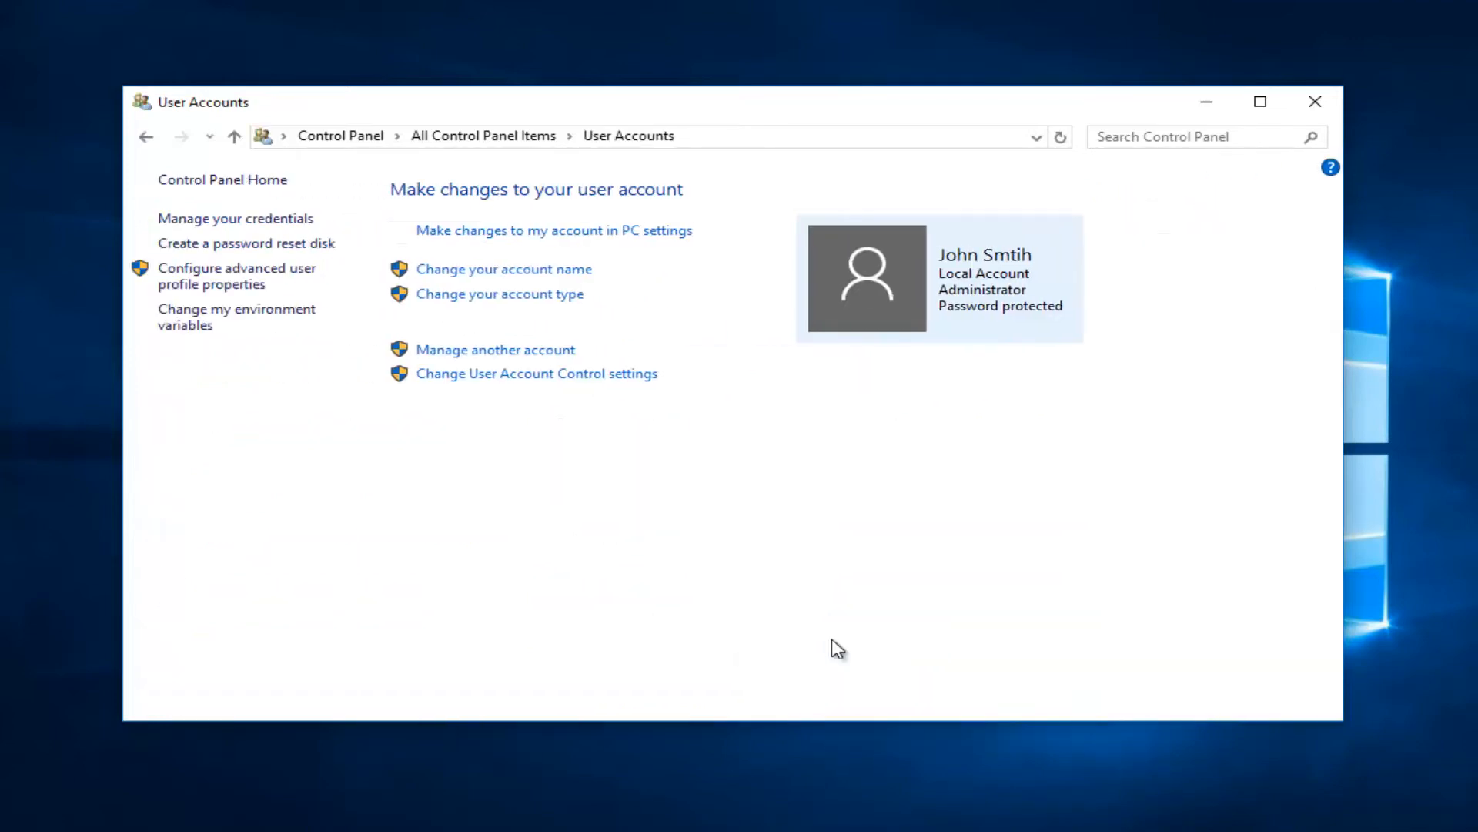
mouse_move(561, 354)
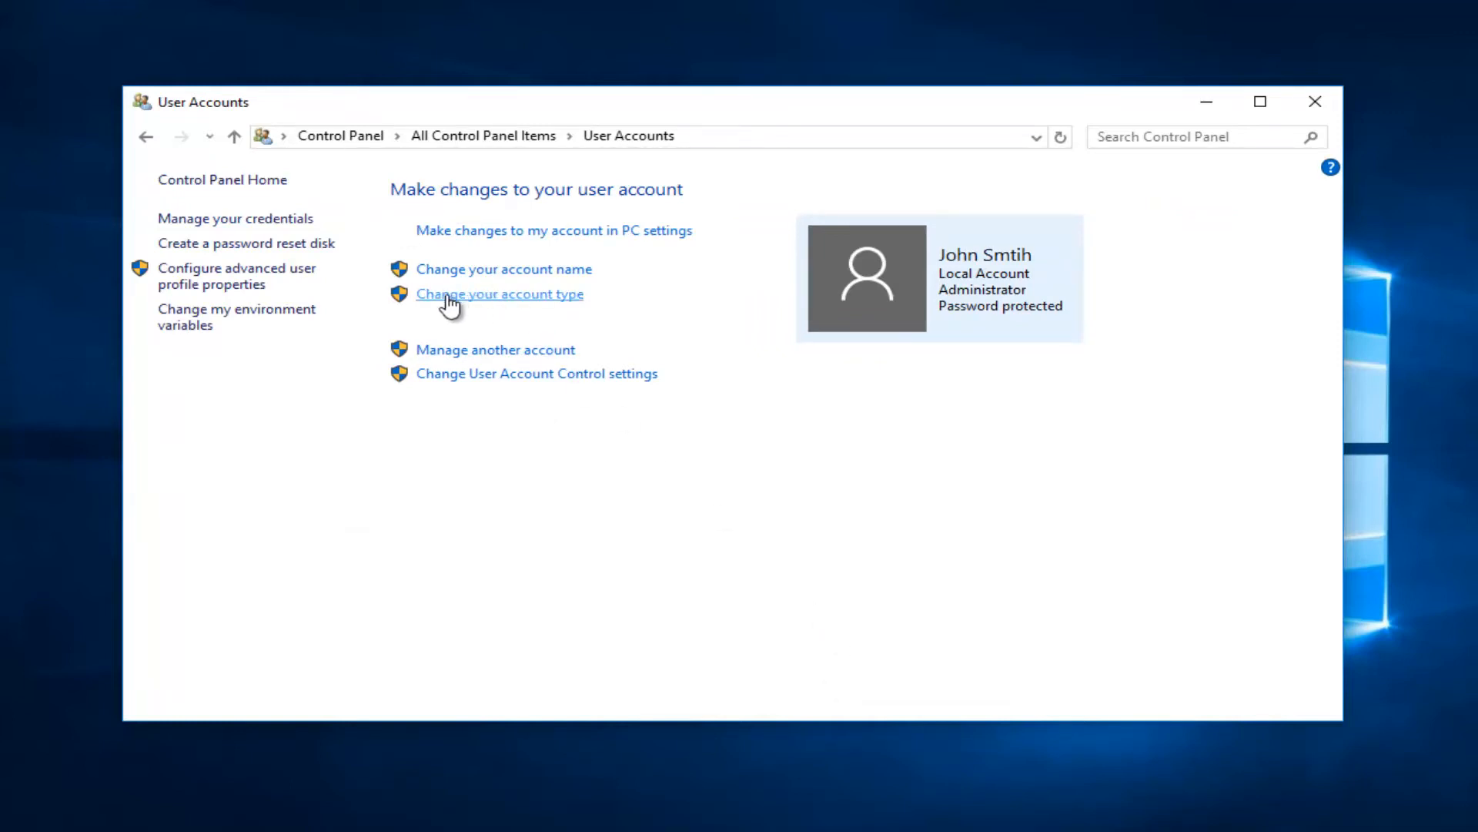
- Open 'Change your account type' to view the Administrator account setting
click(500, 293)
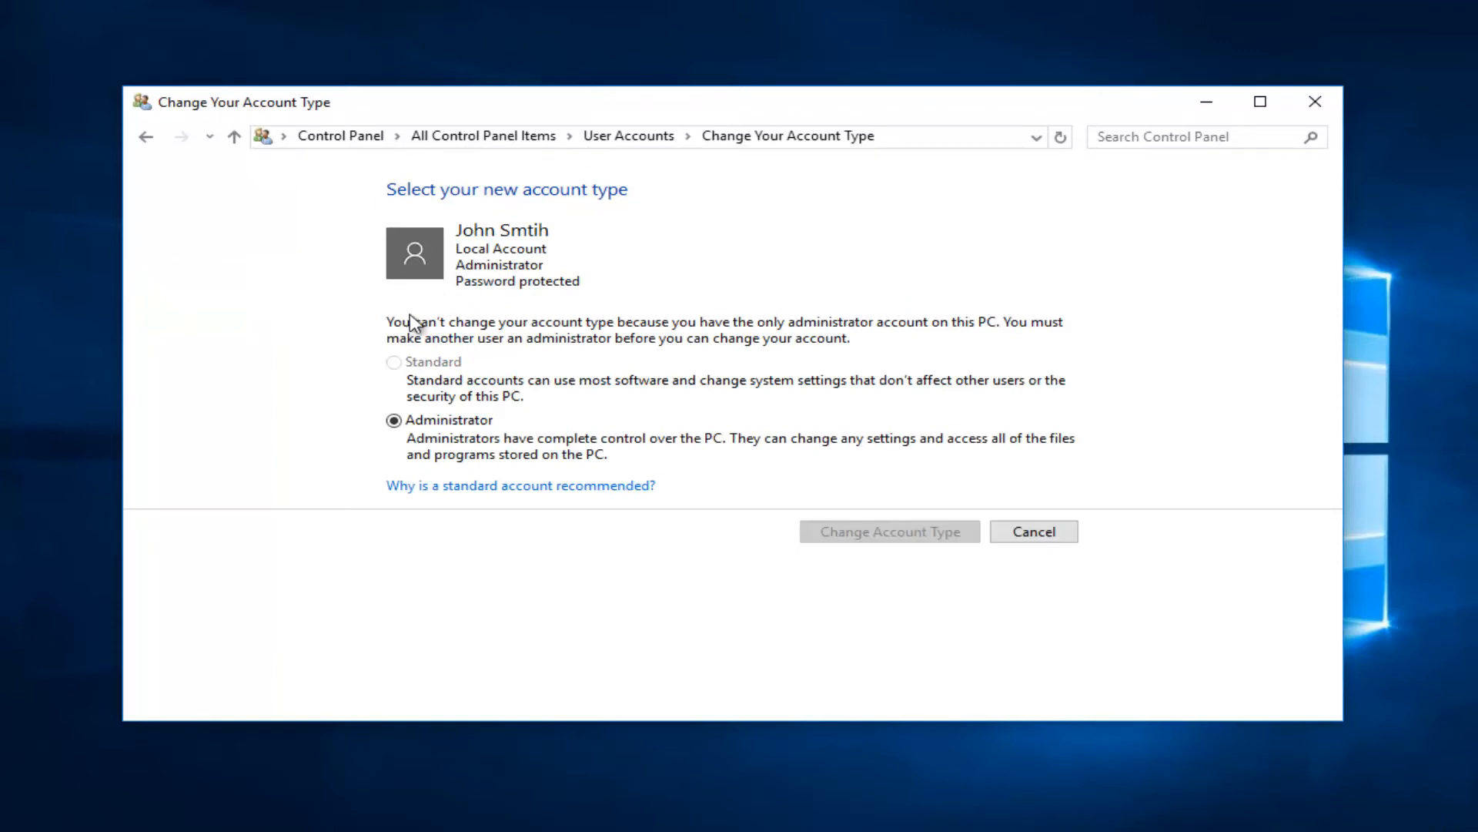
mouse_move(368, 373)
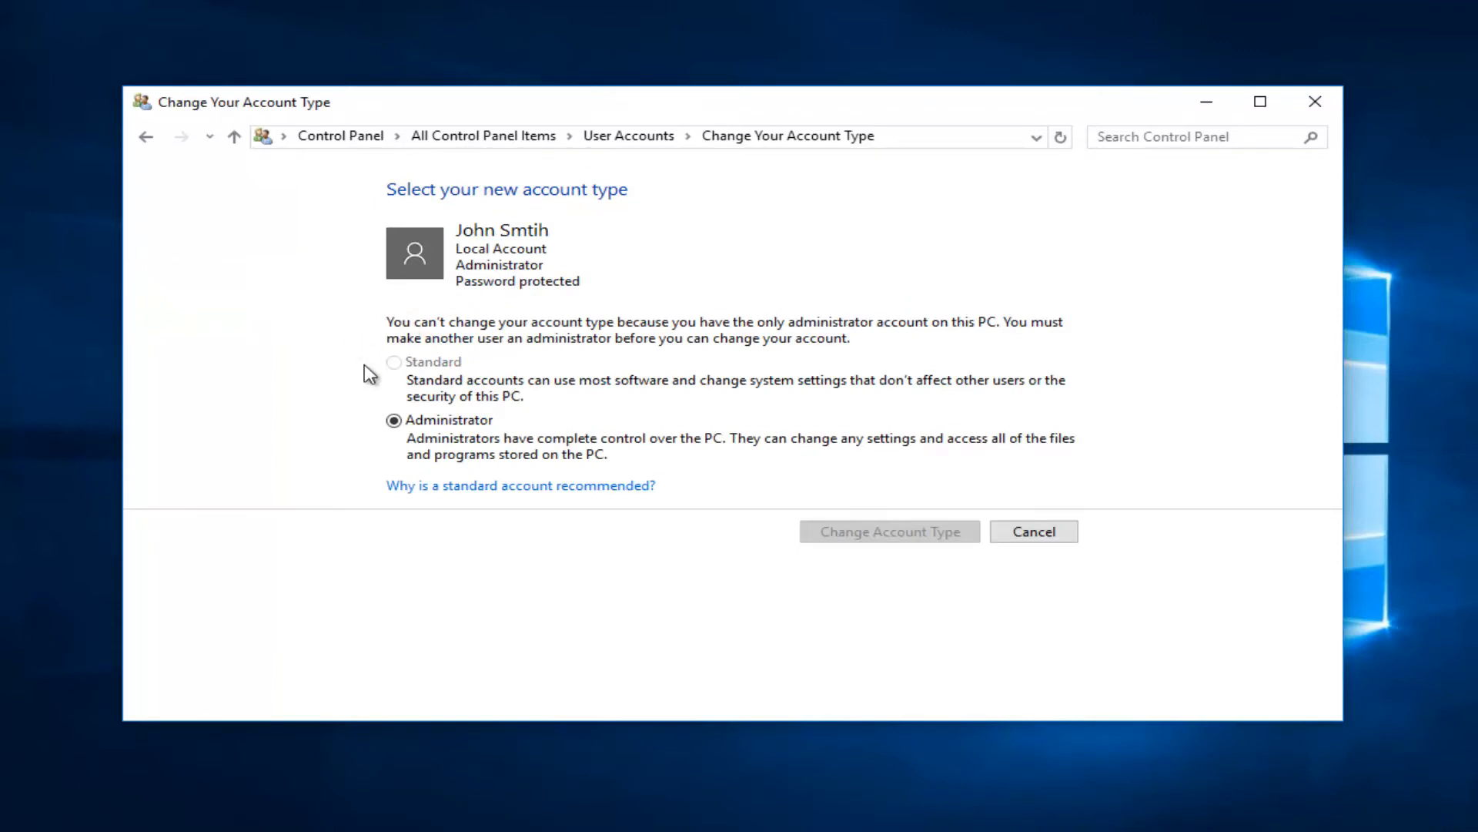
mouse_move(536, 393)
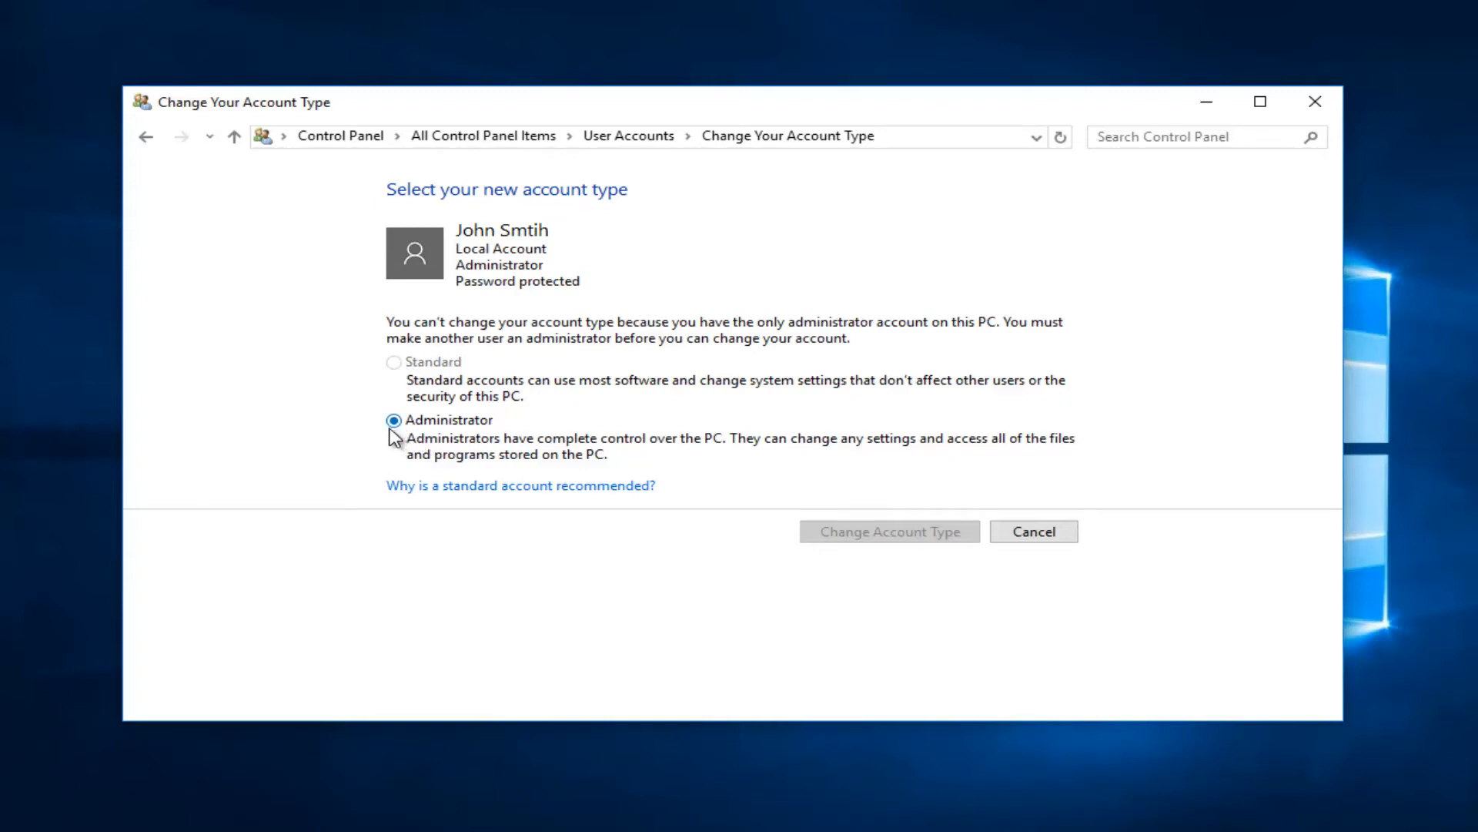
mouse_move(874, 534)
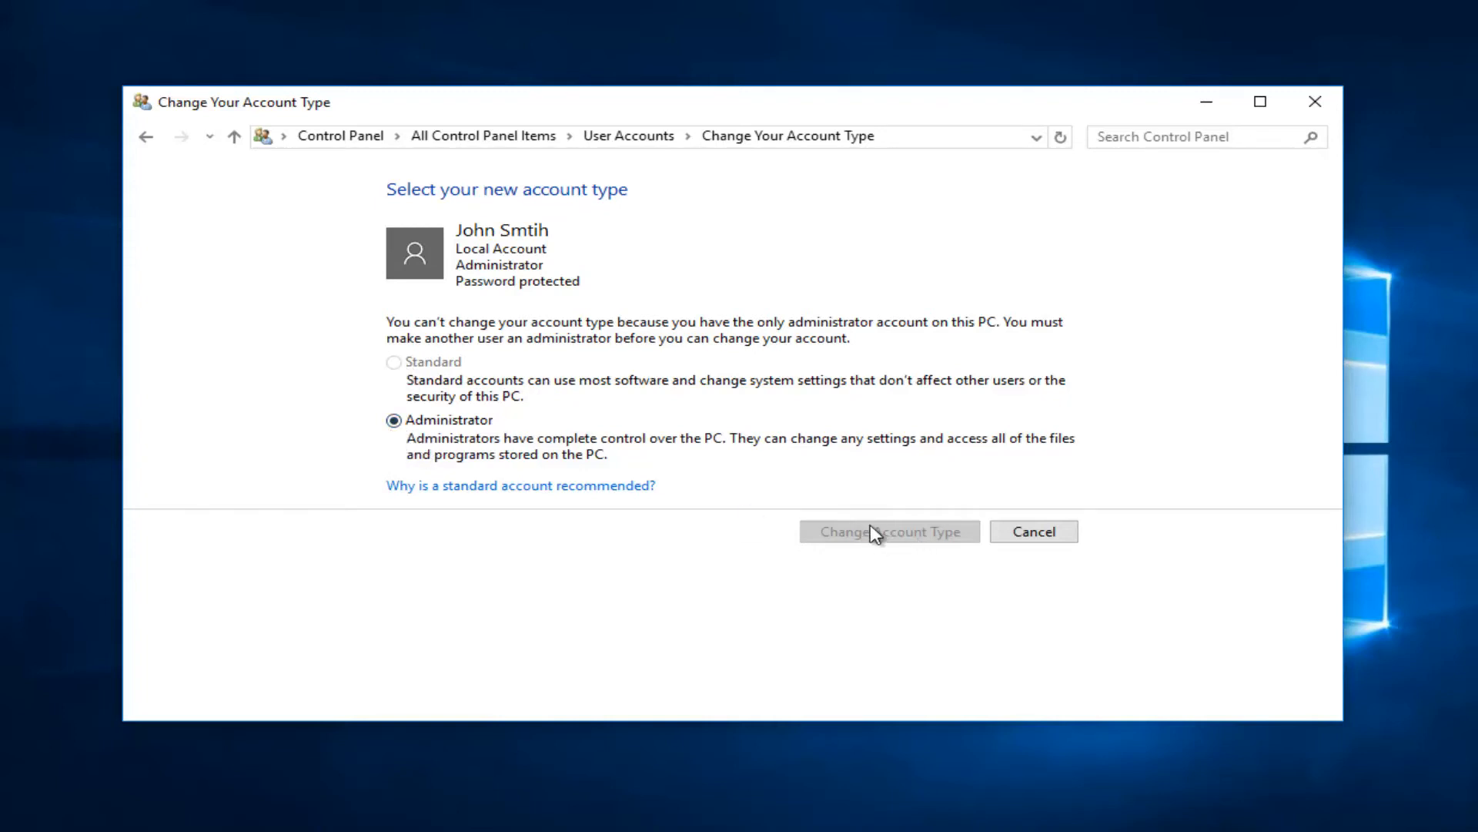
mouse_move(873, 542)
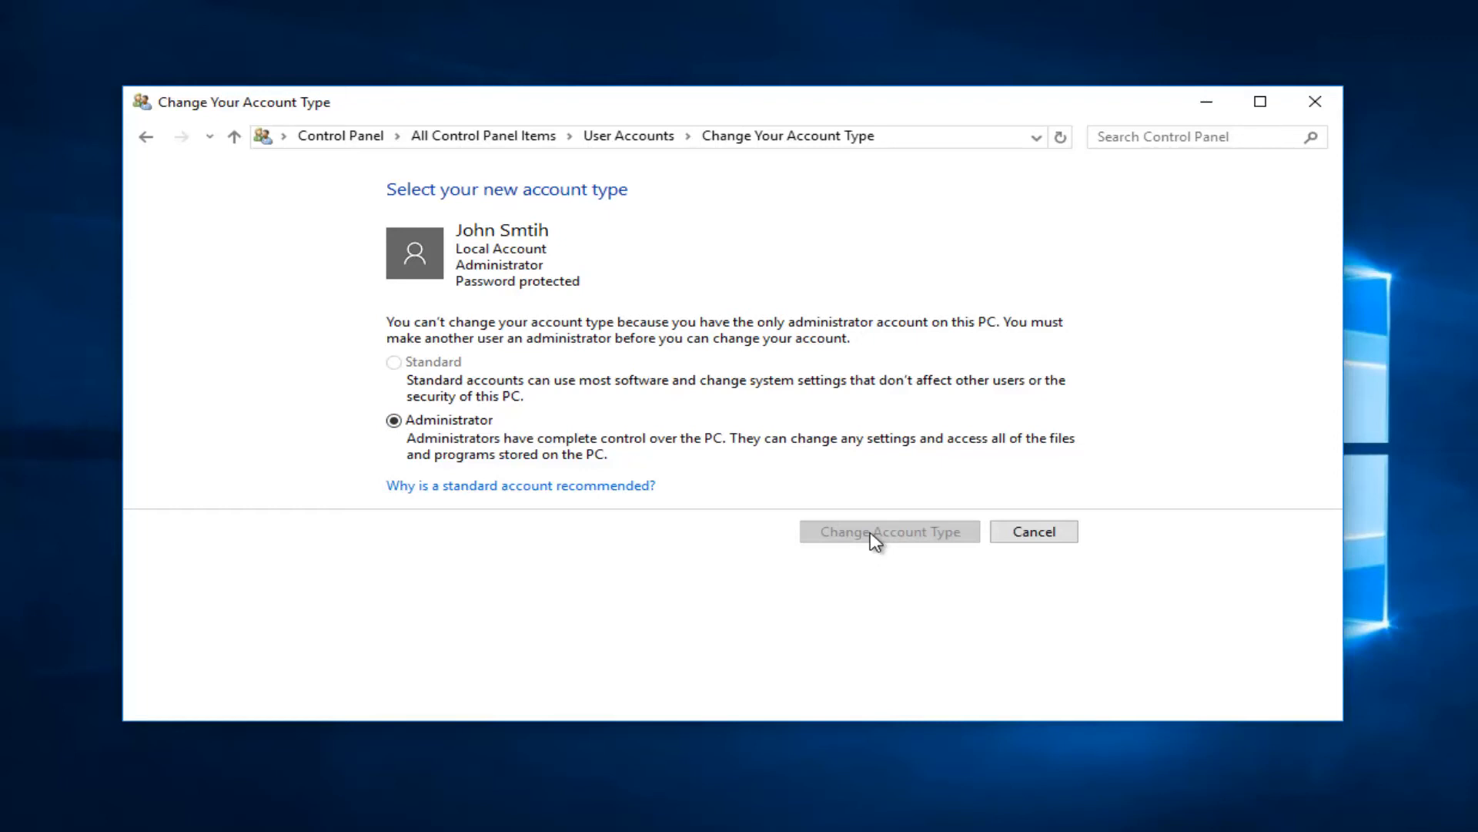
mouse_move(412, 449)
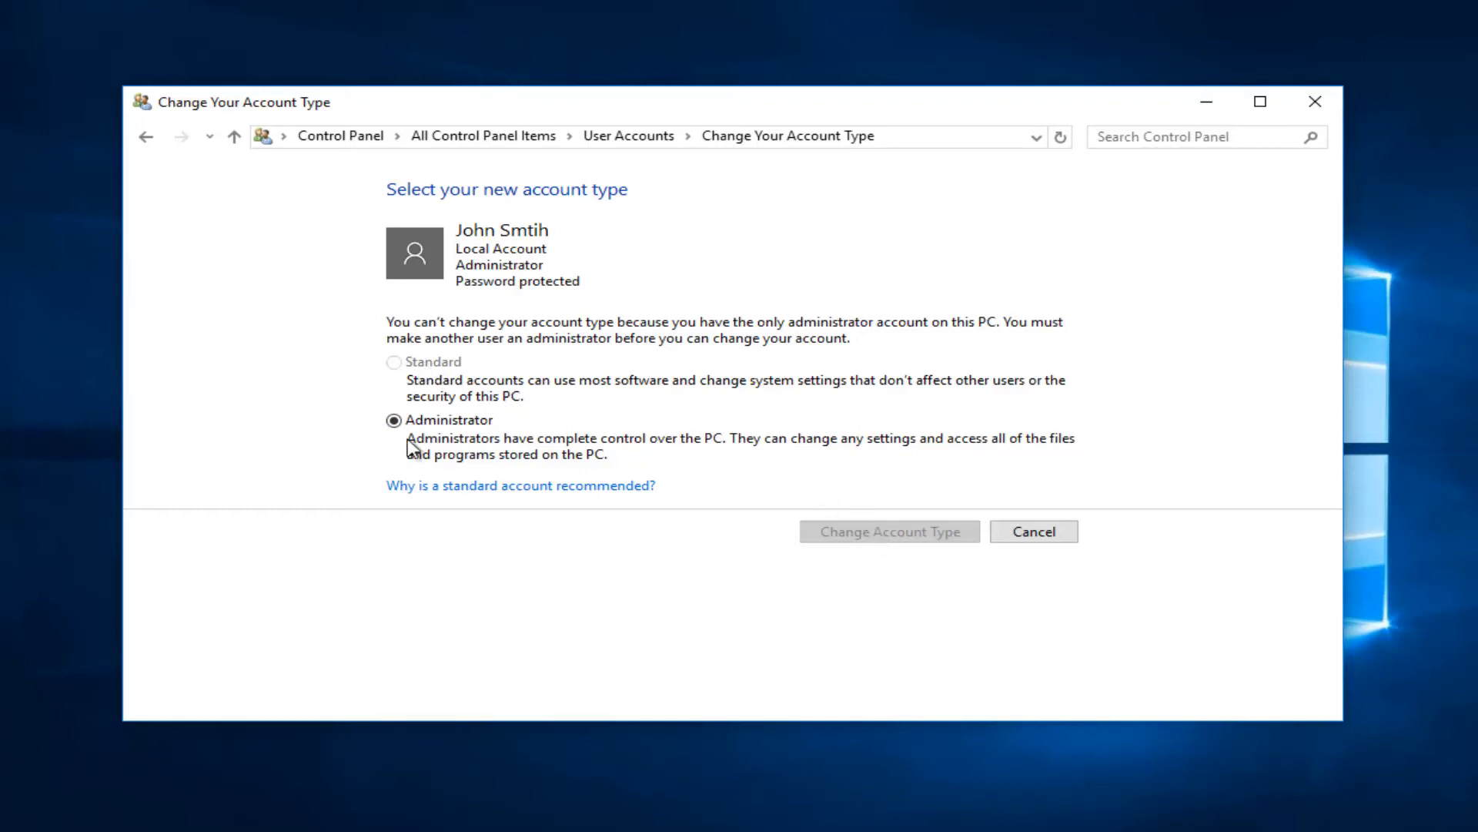
mouse_move(511, 431)
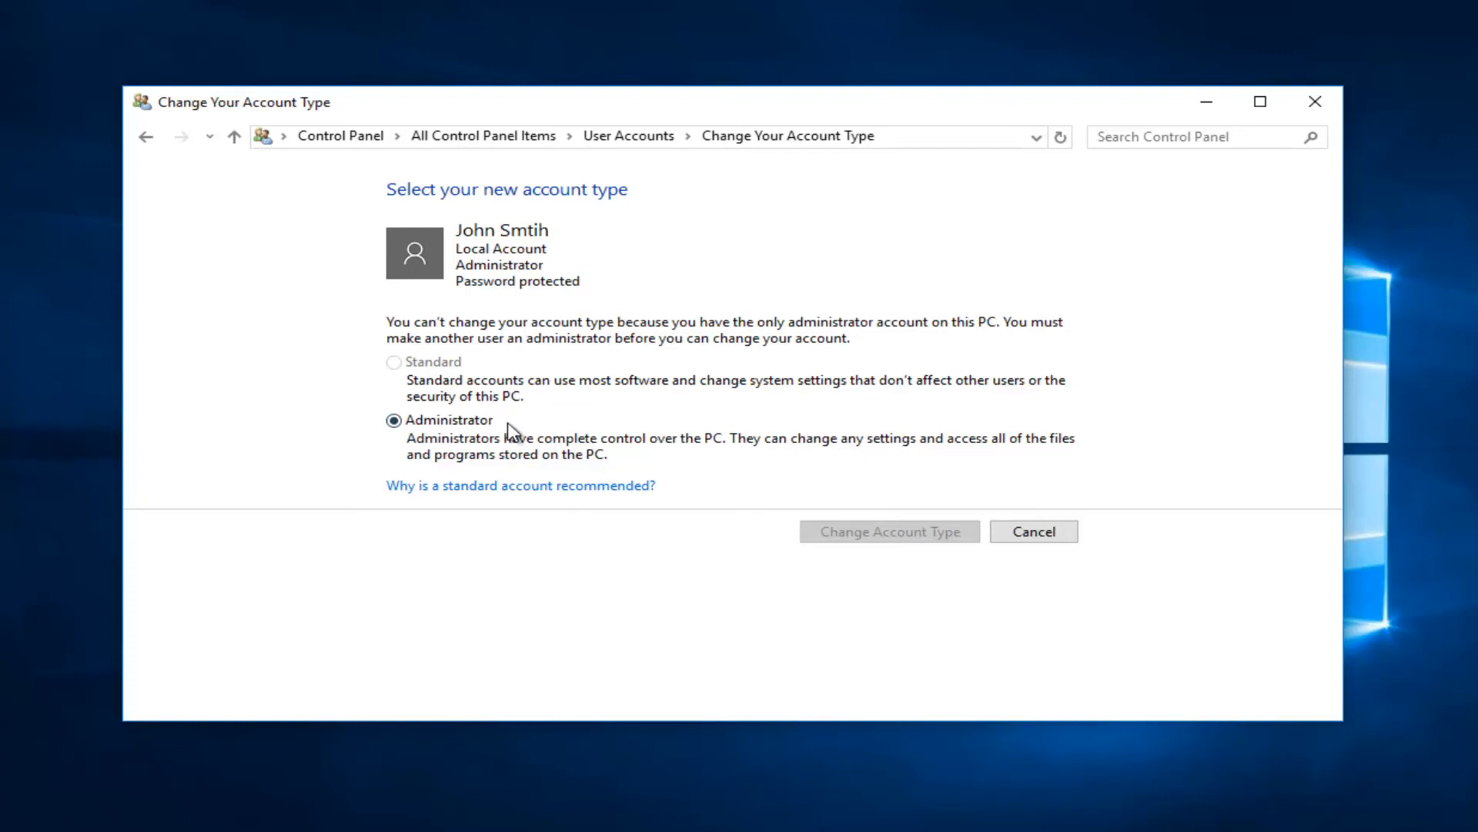
mouse_move(431, 356)
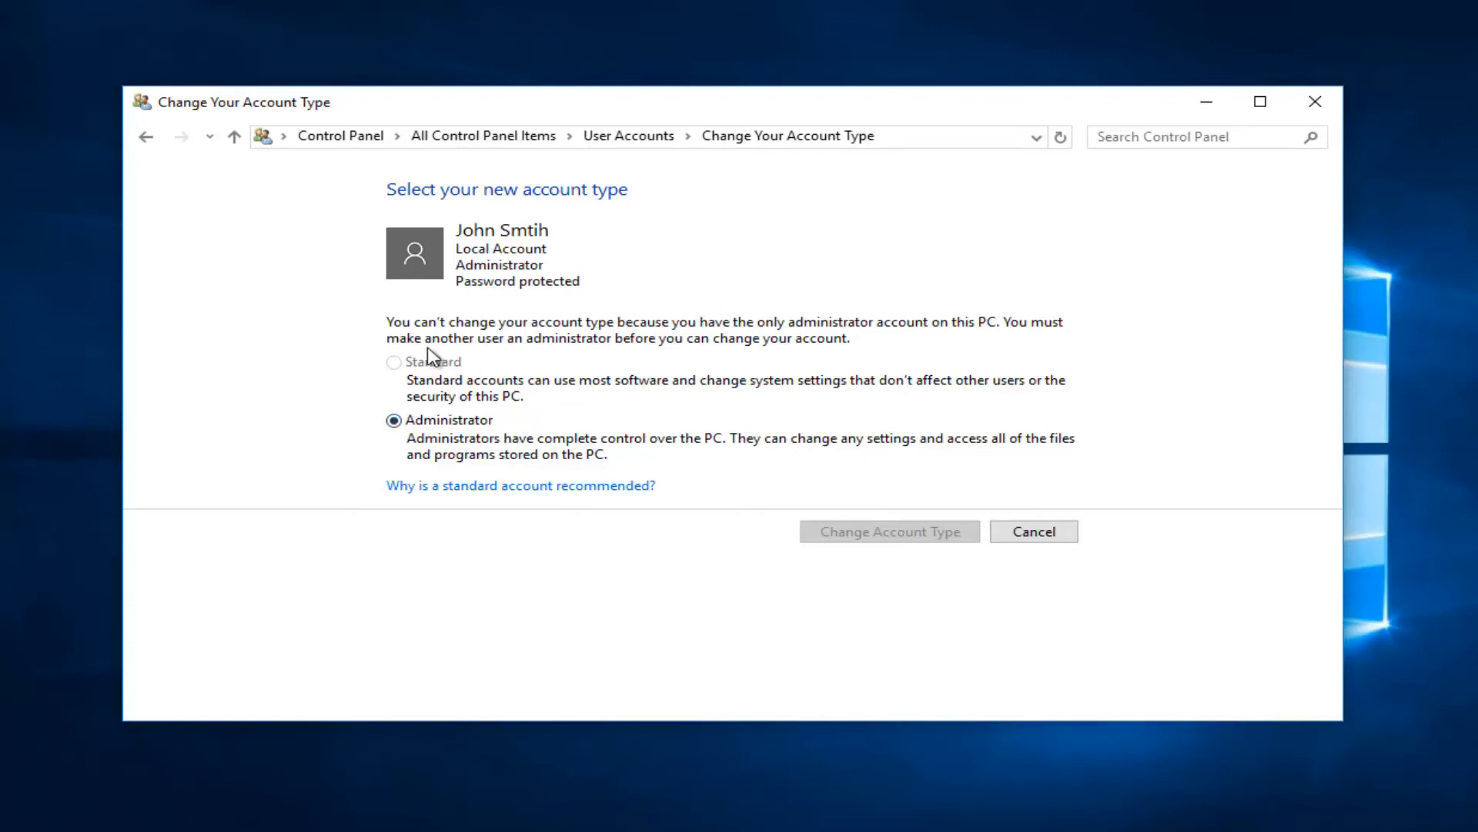
mouse_move(508, 520)
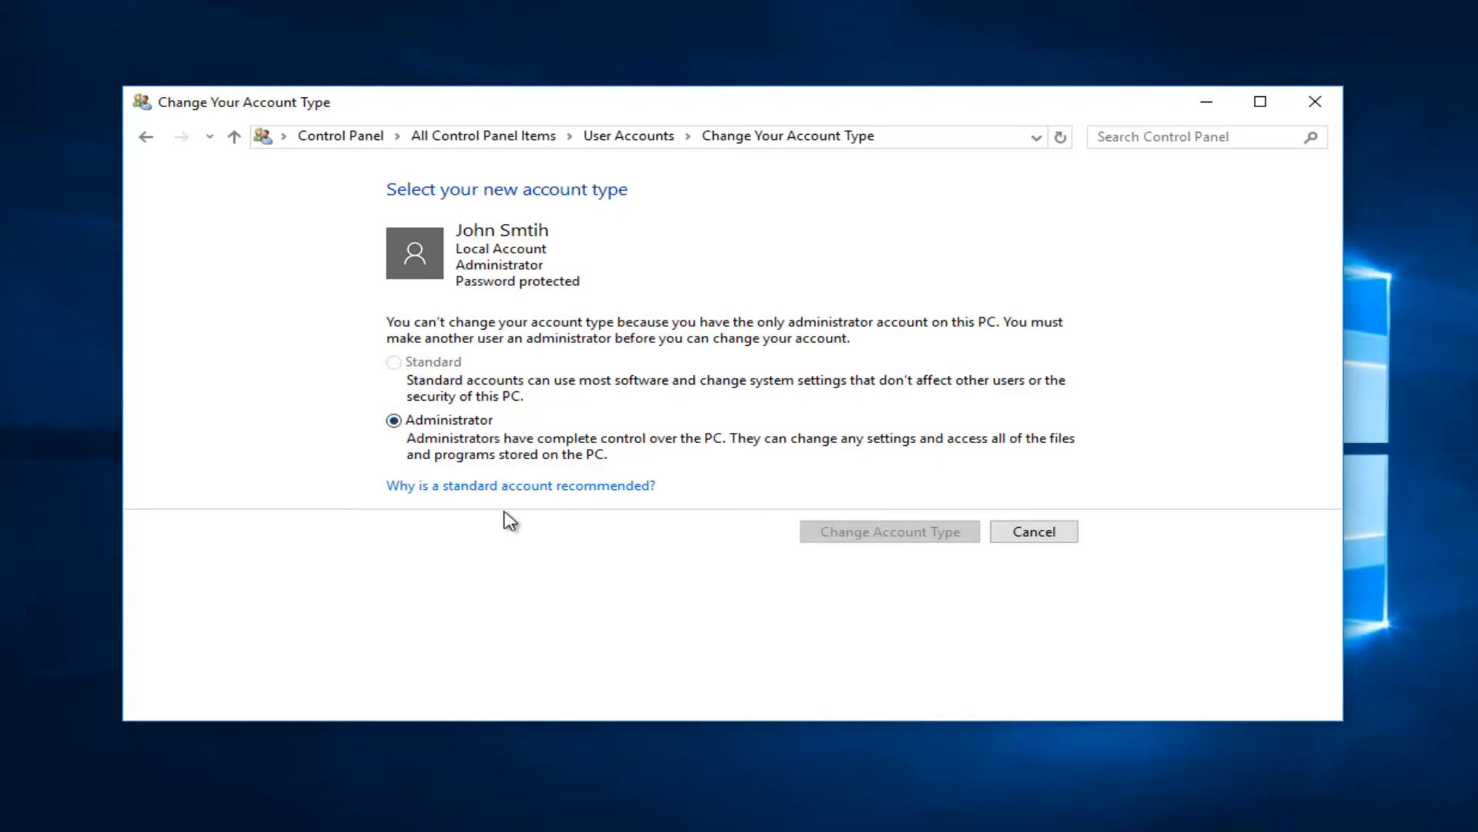
mouse_move(919, 536)
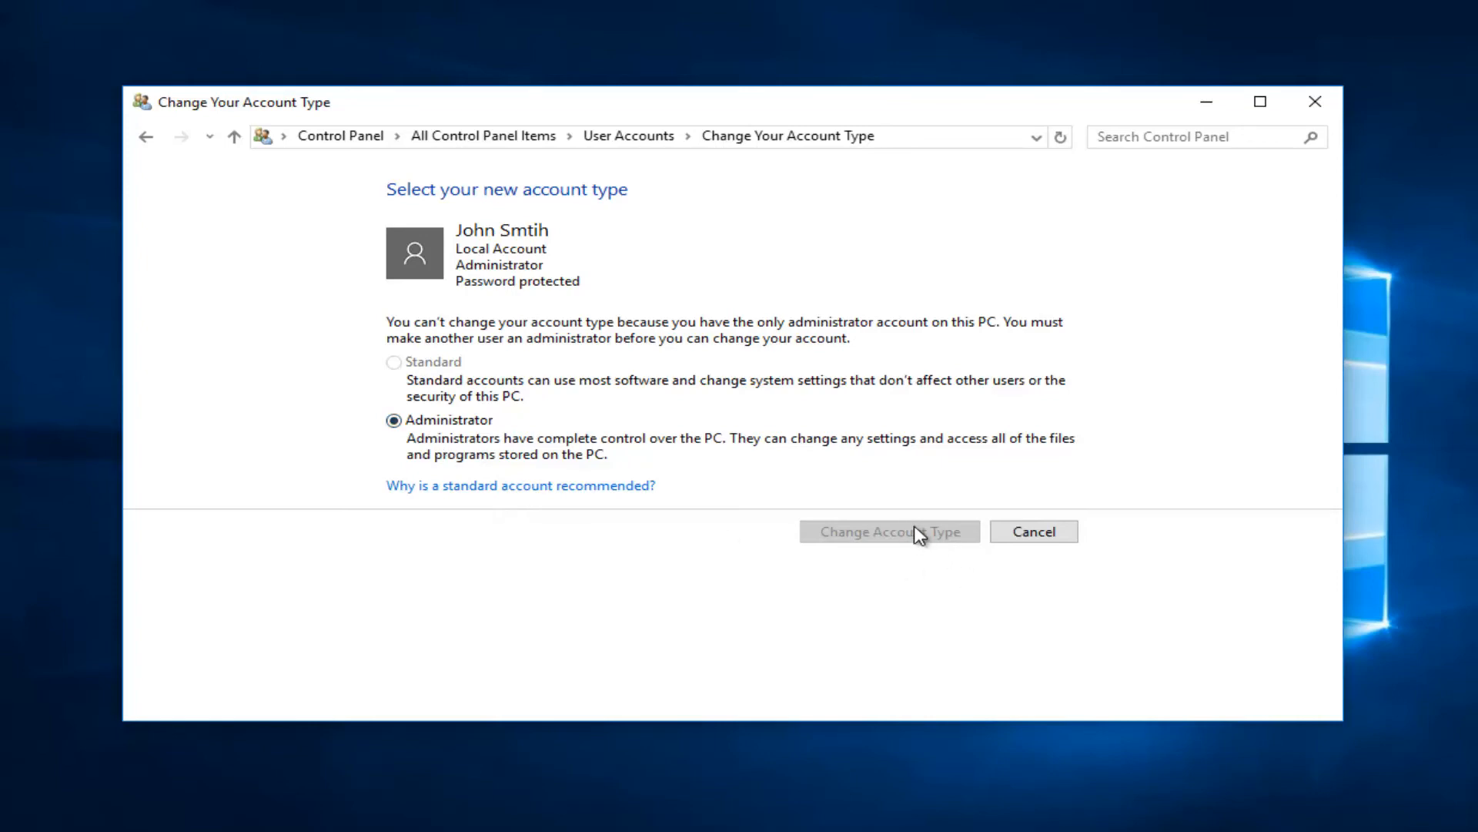